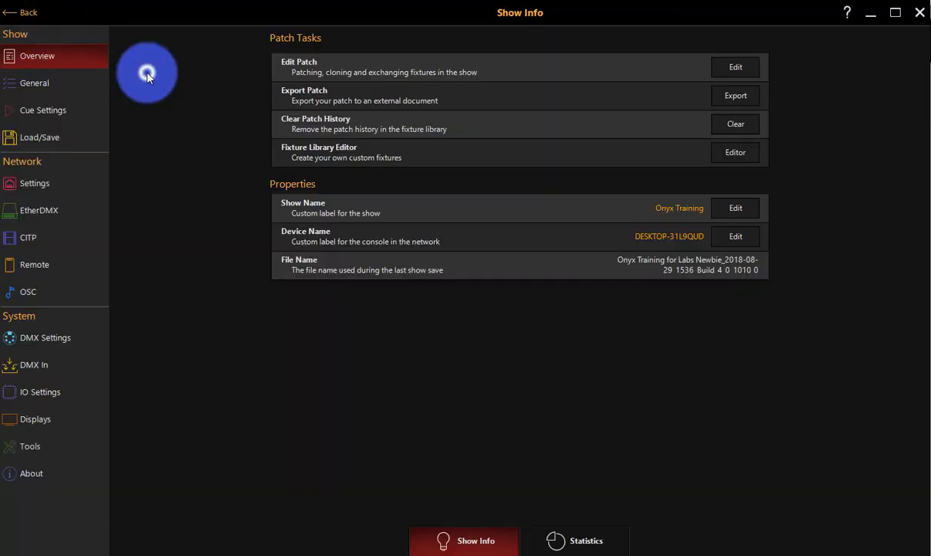
{"action": "mouse_move", "coordinate": [51, 155]}
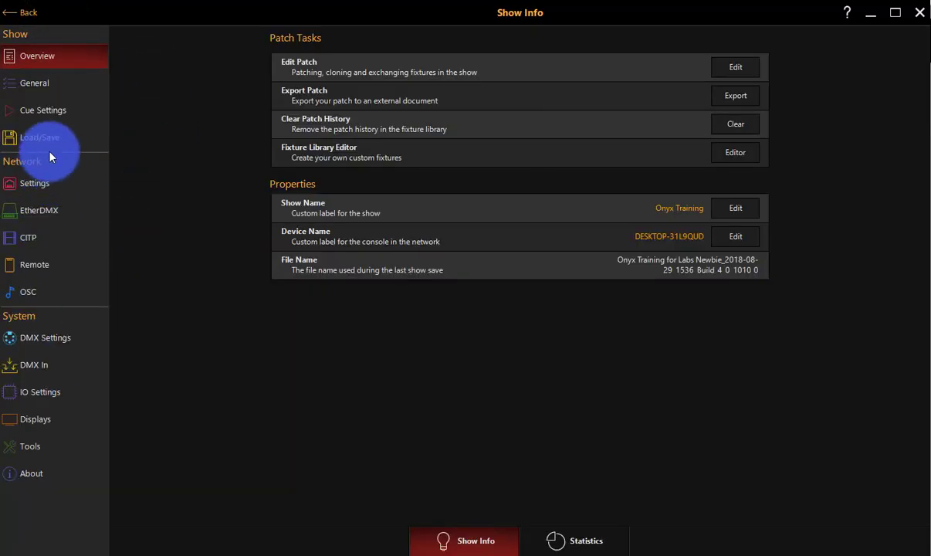
{"action": "mouse_move", "coordinate": [43, 275]}
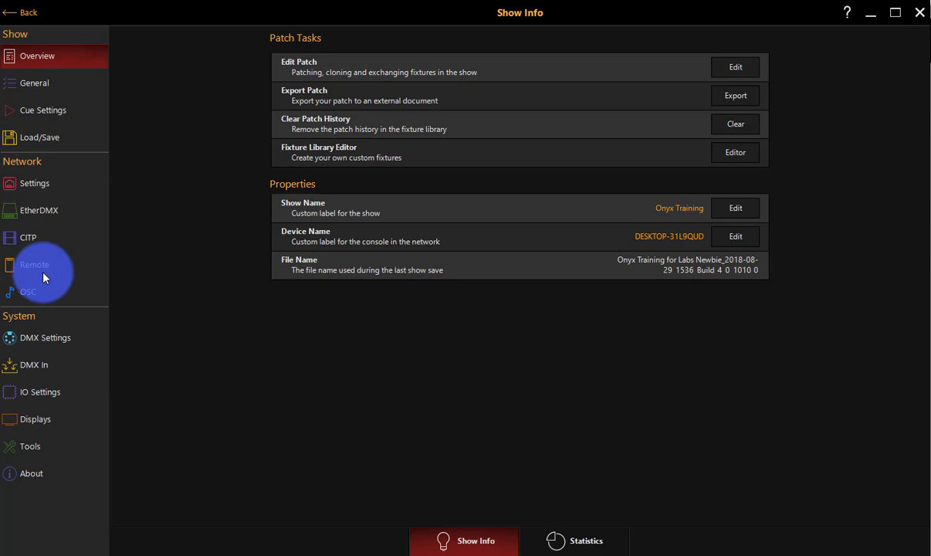
{"action": "left_click", "coordinate": [34, 264]}
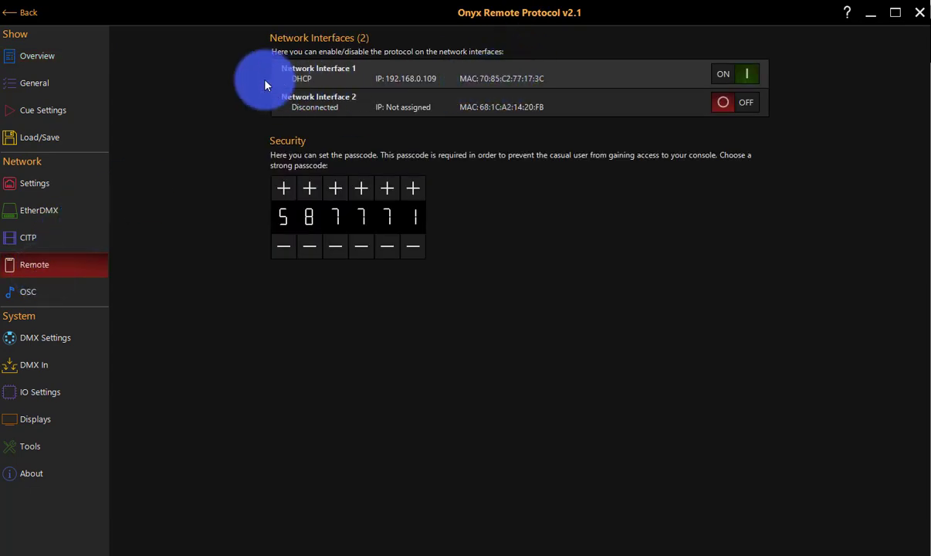
{"action": "mouse_move", "coordinate": [278, 84]}
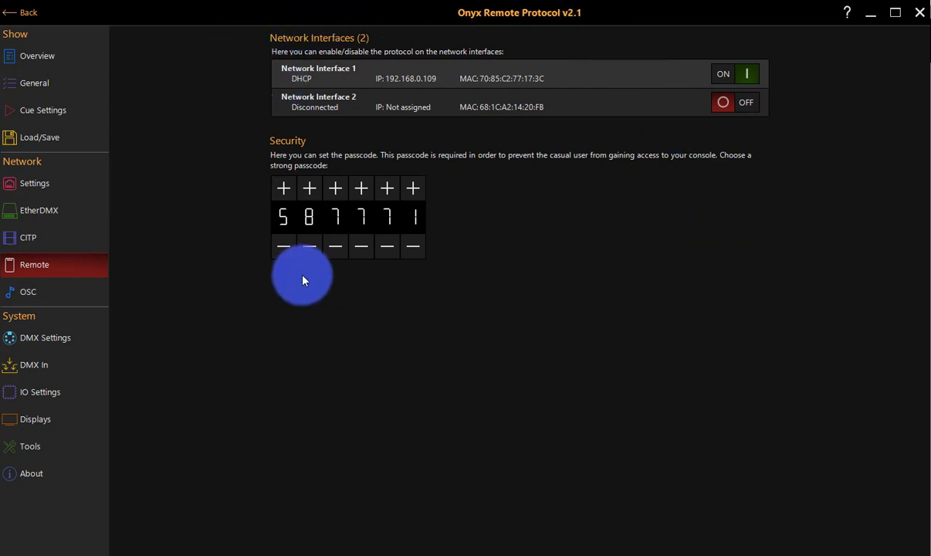
{"action": "mouse_move", "coordinate": [131, 281]}
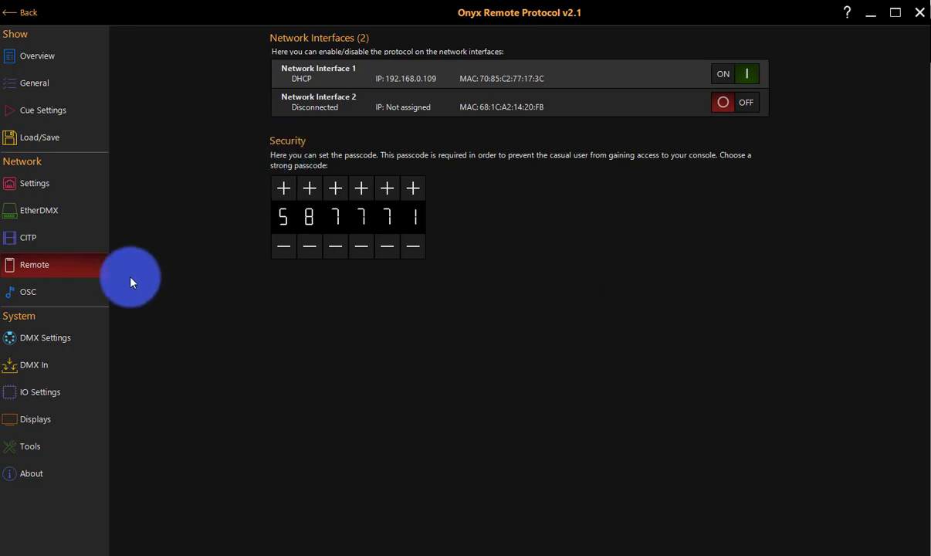
{"action": "mouse_move", "coordinate": [71, 186]}
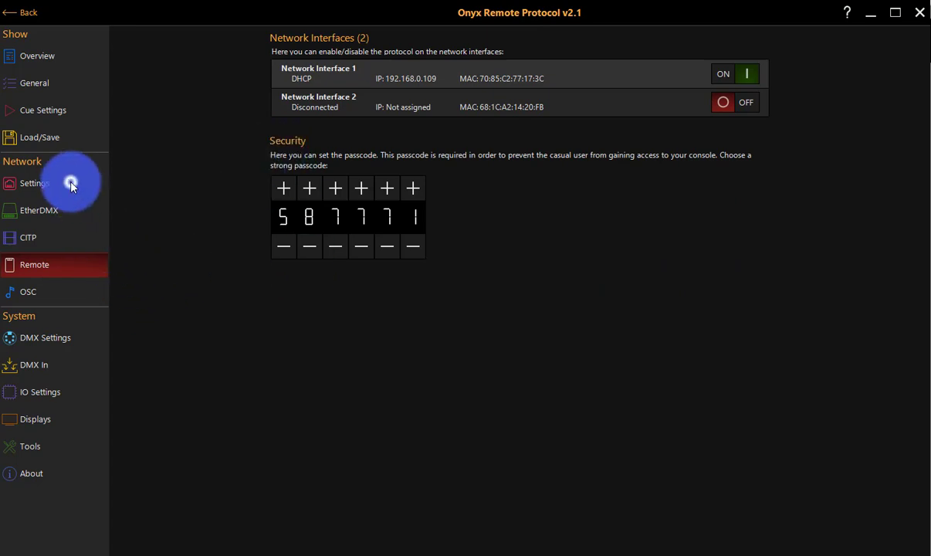
Toggle the Onyx Remote option off and back on for the Ethernet interface
{"action": "left_click", "coordinate": [34, 182]}
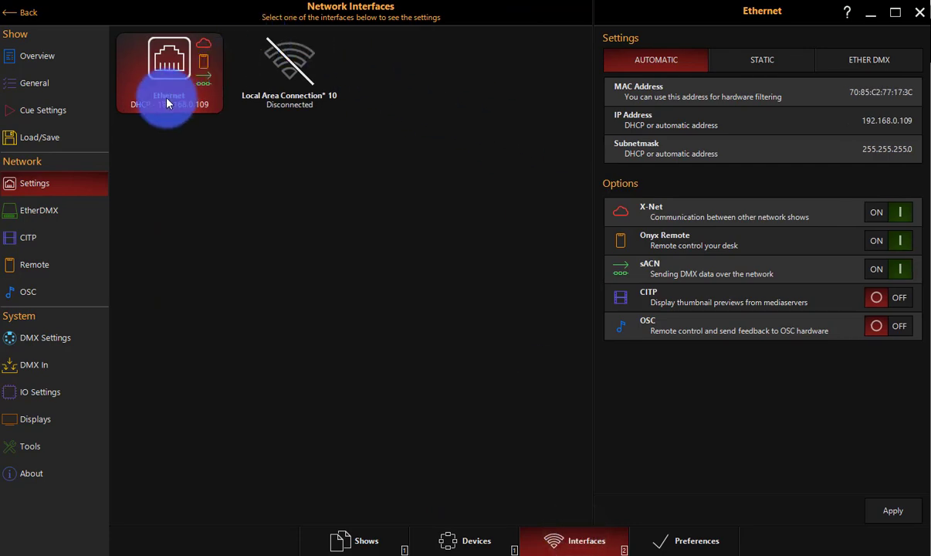
{"action": "mouse_move", "coordinate": [281, 65]}
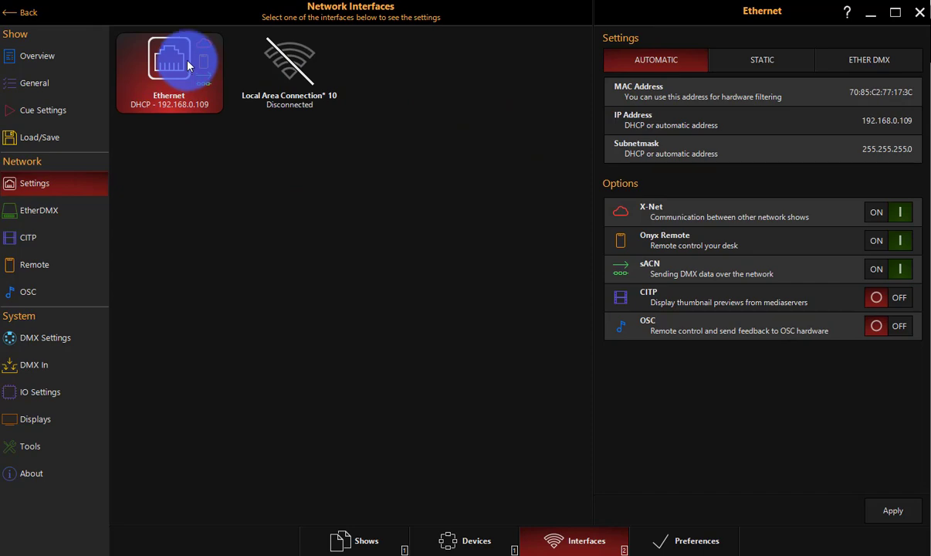
{"action": "mouse_move", "coordinate": [402, 107]}
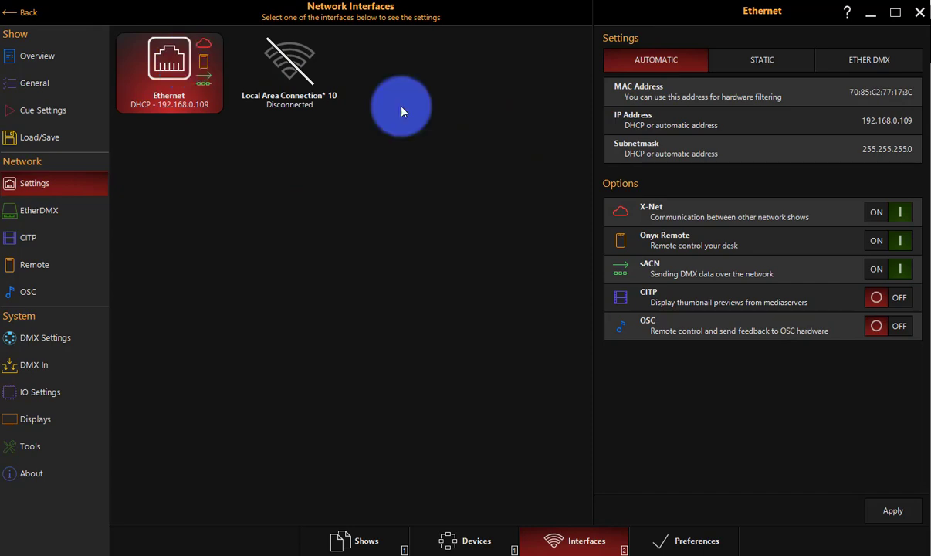
{"action": "mouse_move", "coordinate": [606, 245]}
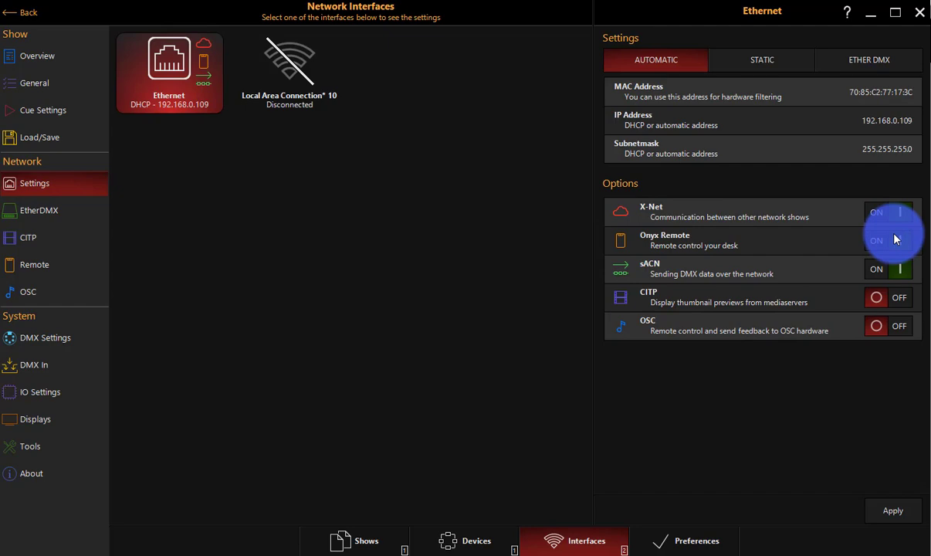
{"action": "left_click", "coordinate": [888, 241]}
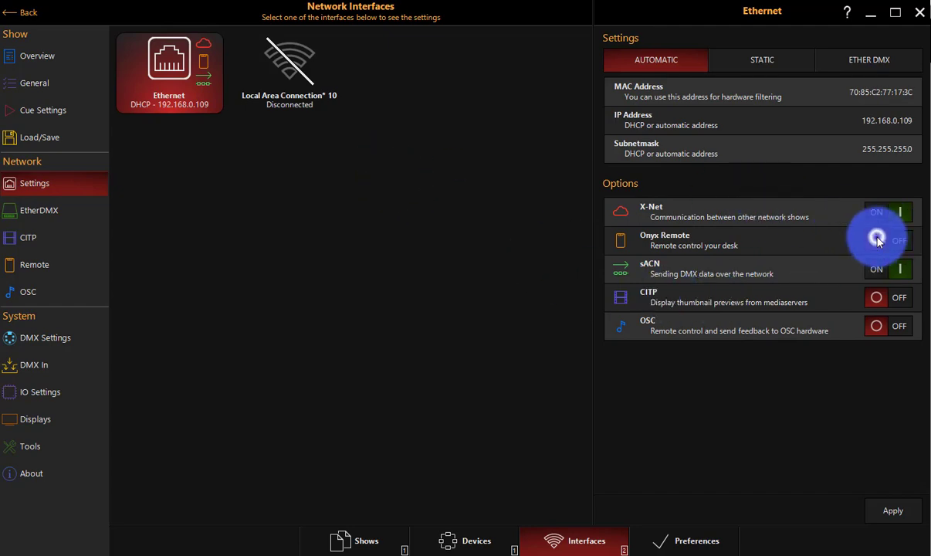
{"action": "left_click", "coordinate": [899, 241]}
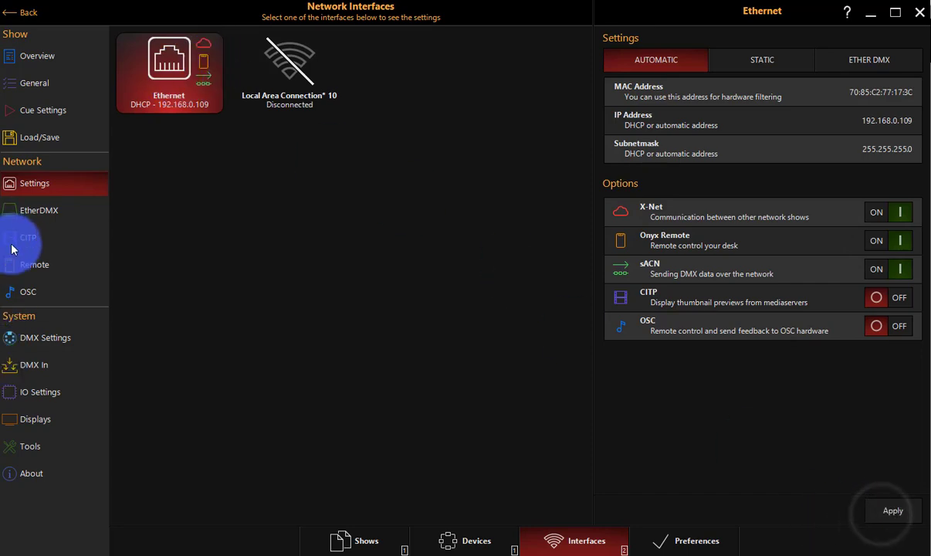
Confirm network interface 1 is ON in the Remote protocol settings
{"action": "left_click", "coordinate": [34, 264]}
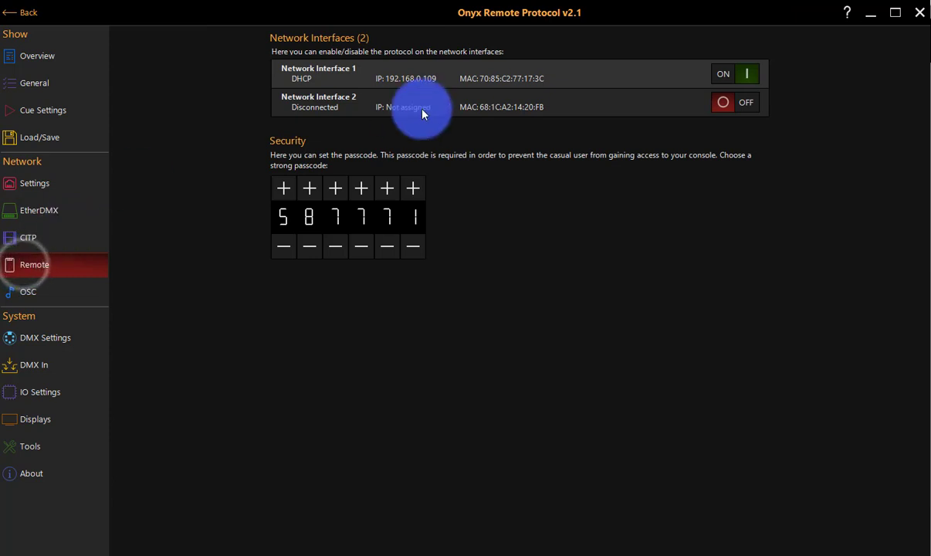
{"action": "mouse_move", "coordinate": [270, 65]}
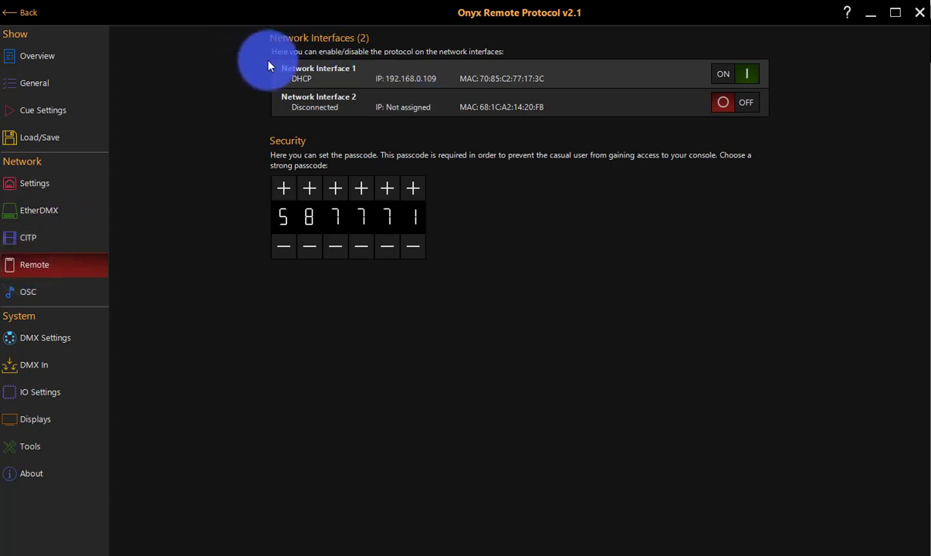
{"action": "mouse_move", "coordinate": [386, 85]}
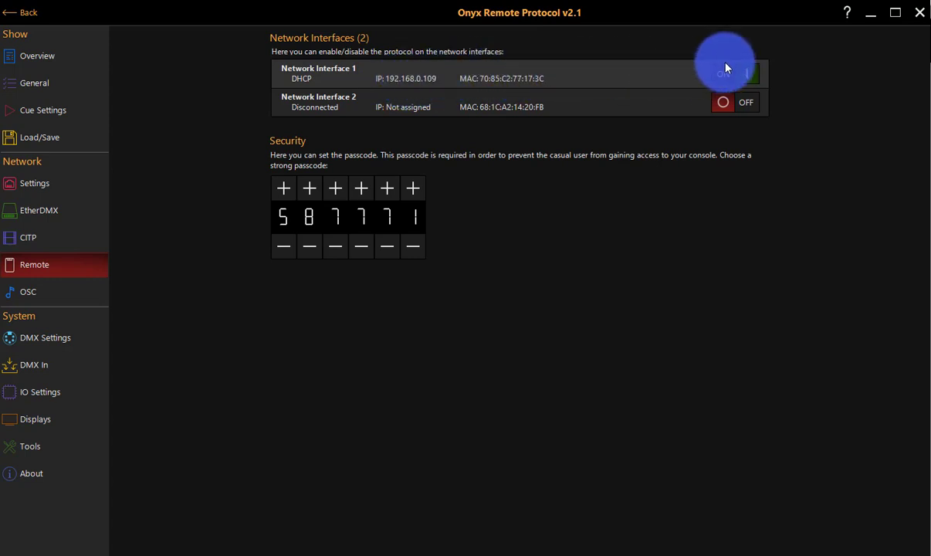
{"action": "left_click", "coordinate": [733, 74]}
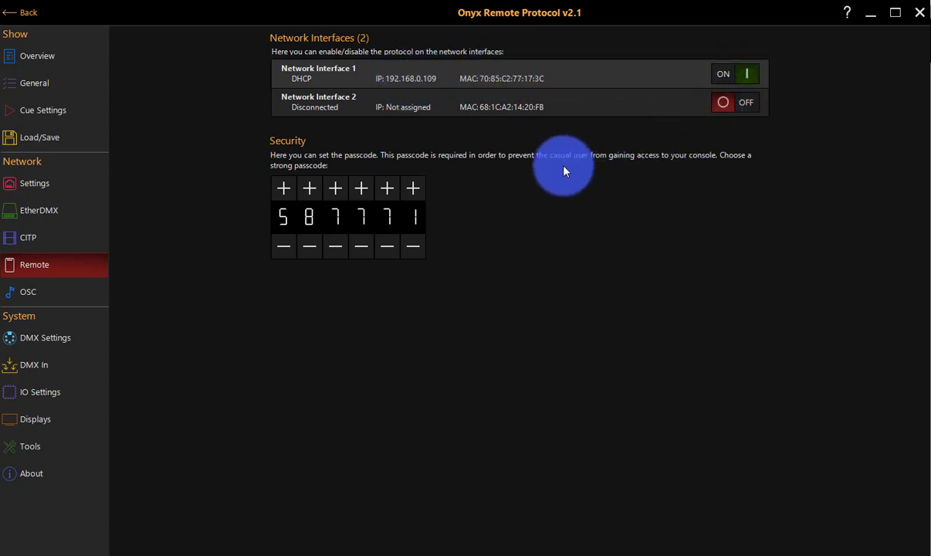
{"action": "mouse_move", "coordinate": [592, 167]}
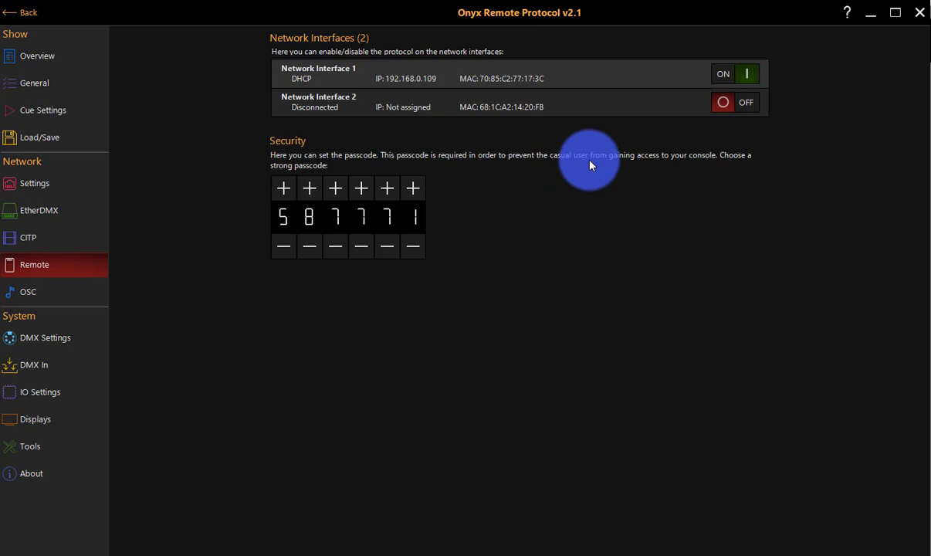
{"action": "mouse_move", "coordinate": [591, 164]}
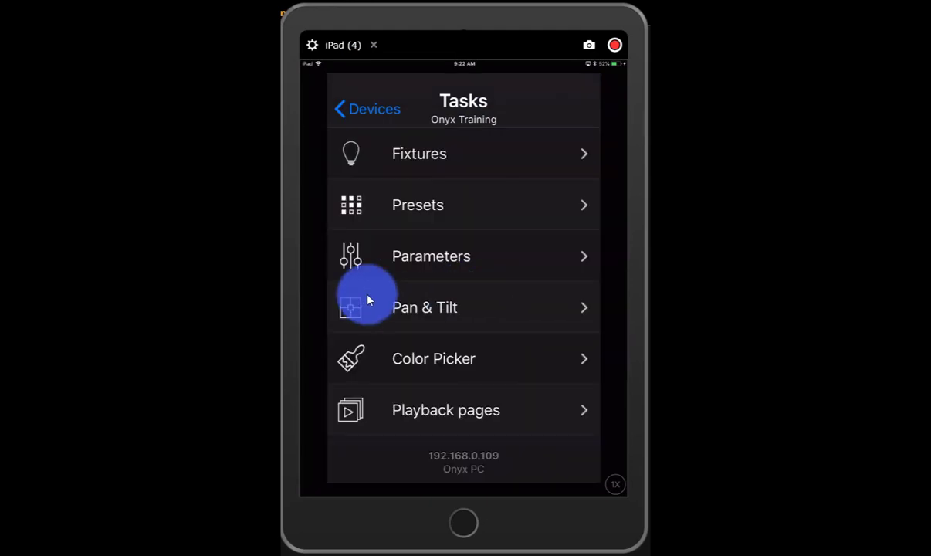
{"action": "mouse_move", "coordinate": [363, 157]}
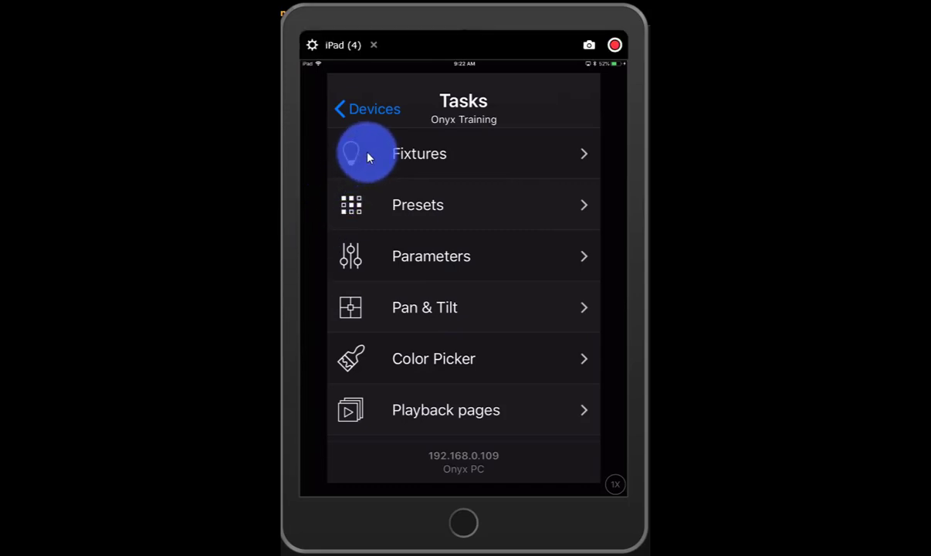
{"action": "mouse_move", "coordinate": [393, 289]}
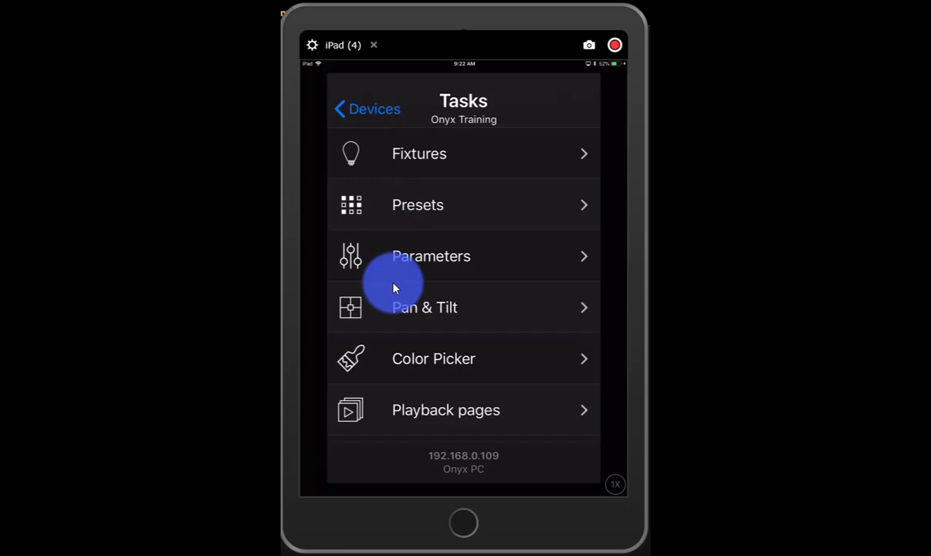
{"action": "mouse_move", "coordinate": [409, 358]}
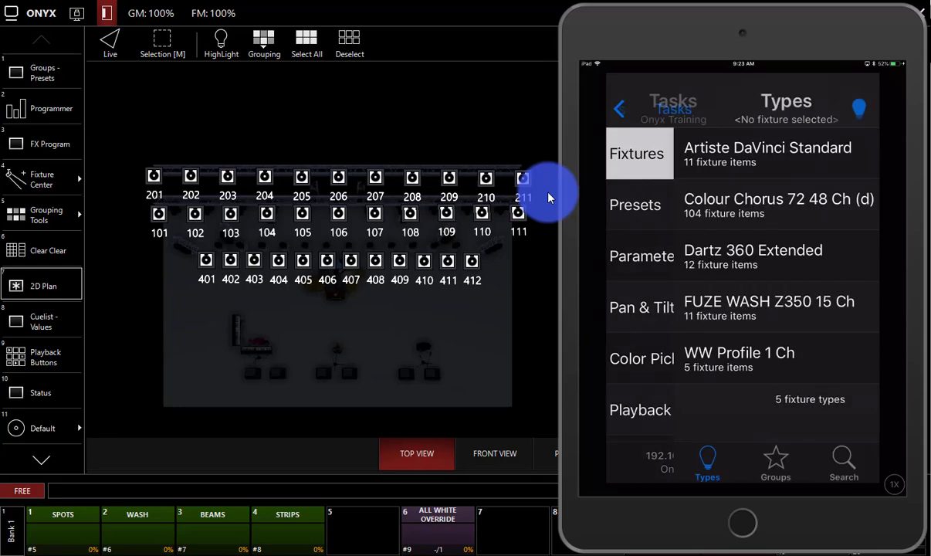
Select fixture 101 and then all Artiste DaVinci Standard fixtures from the Types list
{"action": "left_click", "coordinate": [768, 154]}
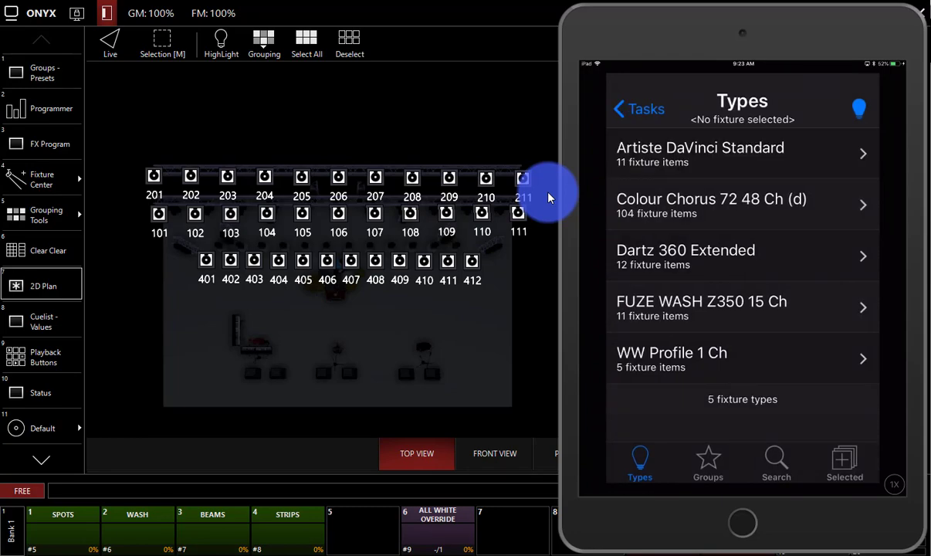
{"action": "left_click", "coordinate": [220, 43]}
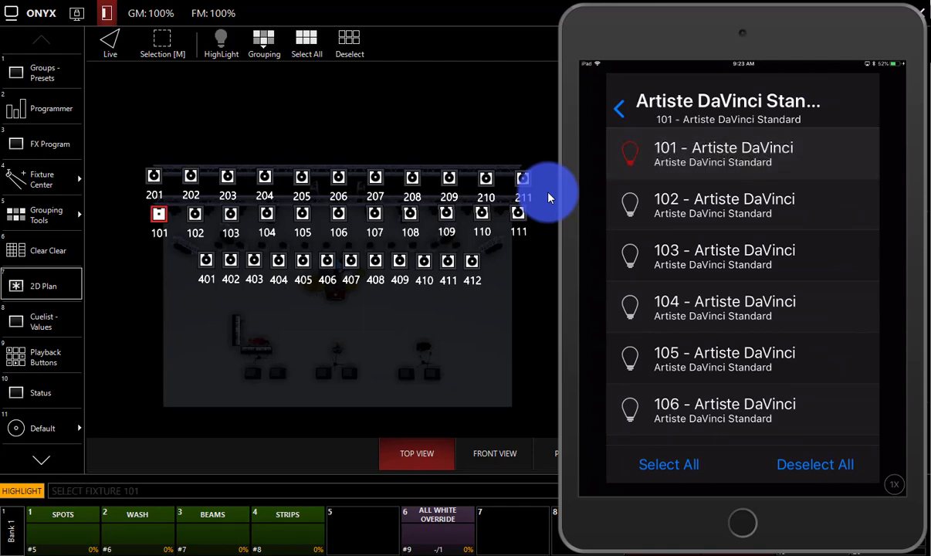
{"action": "left_click", "coordinate": [742, 308]}
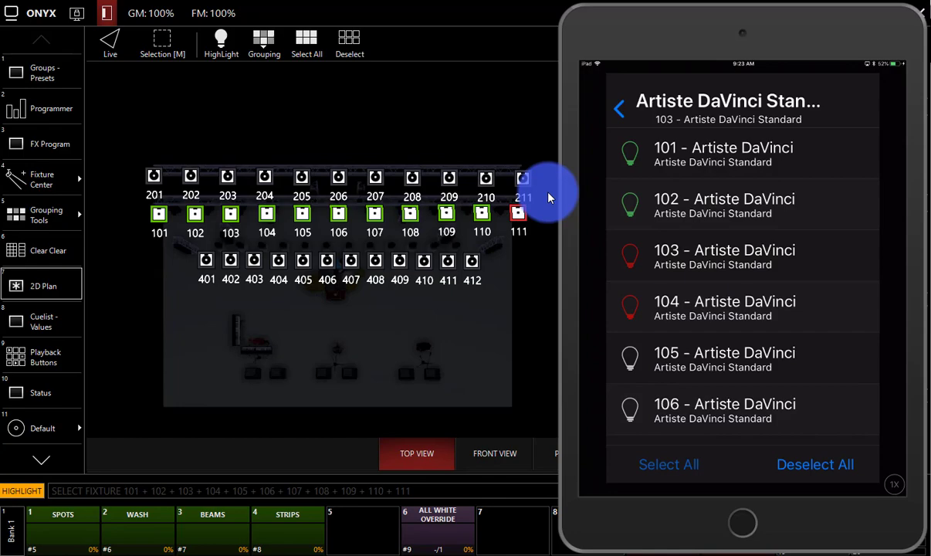
{"action": "left_click", "coordinate": [815, 463]}
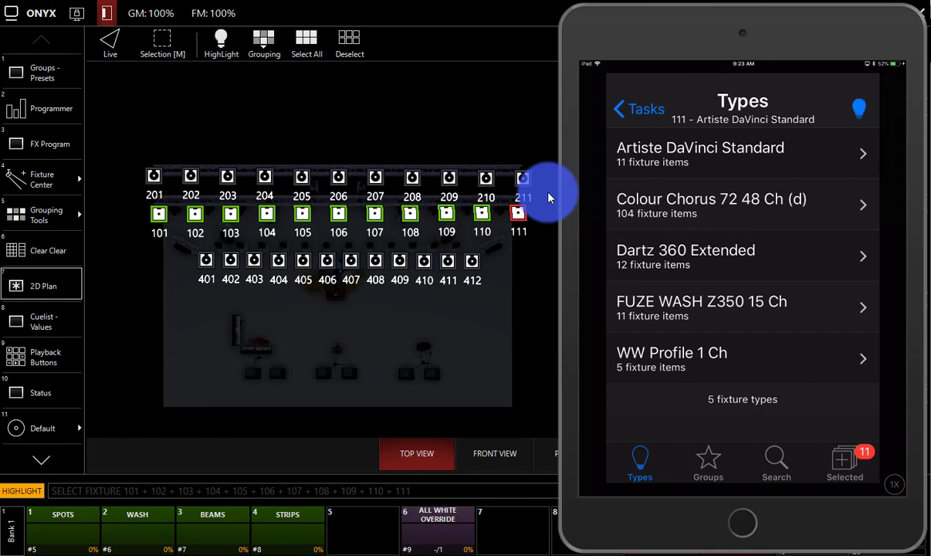
{"action": "left_click", "coordinate": [638, 108]}
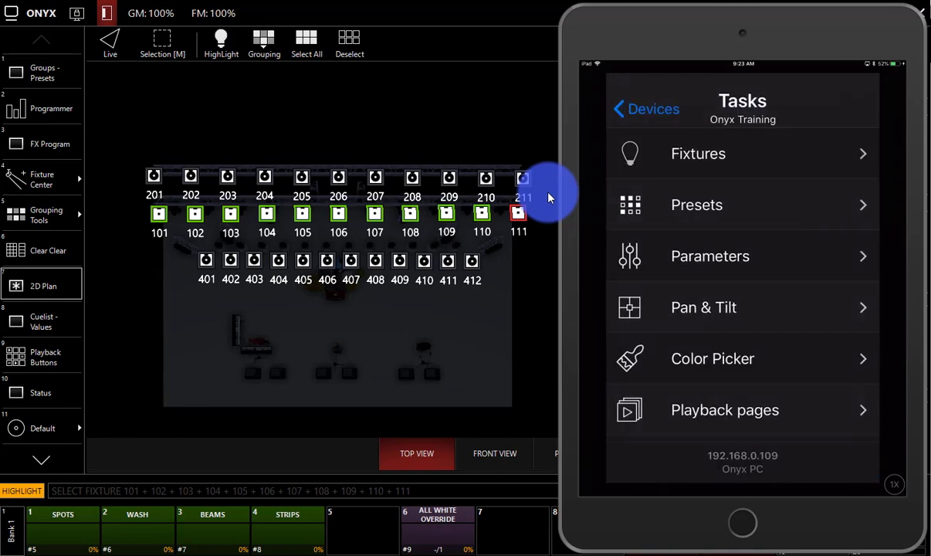
Apply the INT @ 100% intensity preset to fixture 111
{"action": "left_click", "coordinate": [710, 256]}
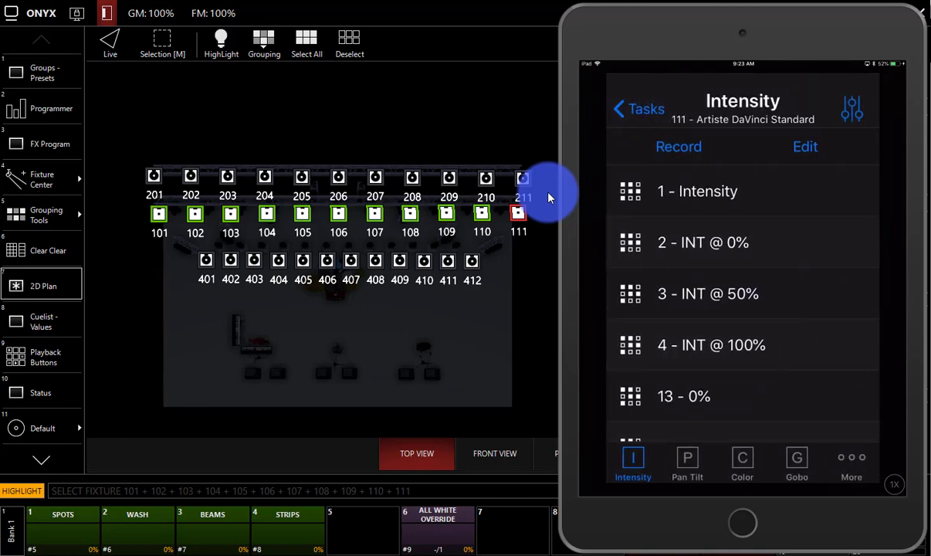
{"action": "left_click", "coordinate": [698, 191]}
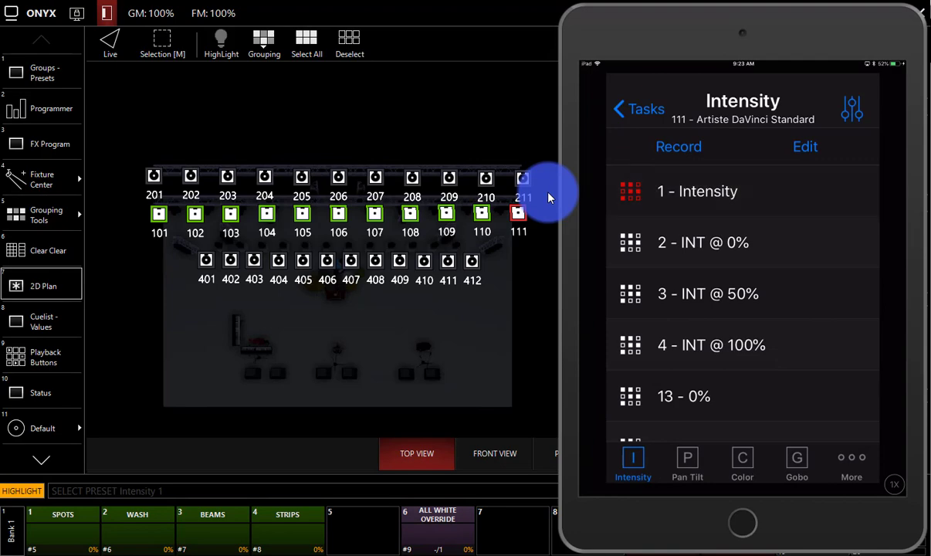
{"action": "left_click", "coordinate": [710, 346]}
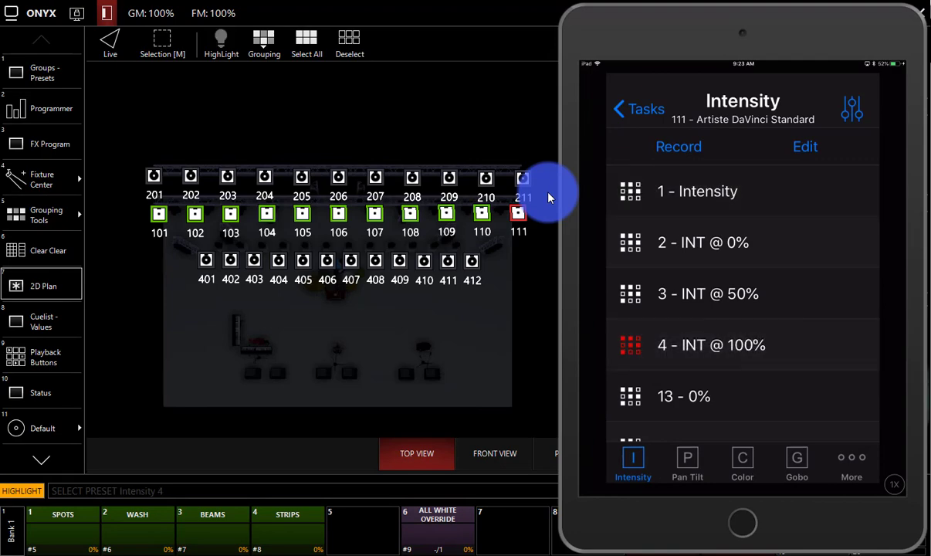
{"action": "left_click", "coordinate": [639, 109]}
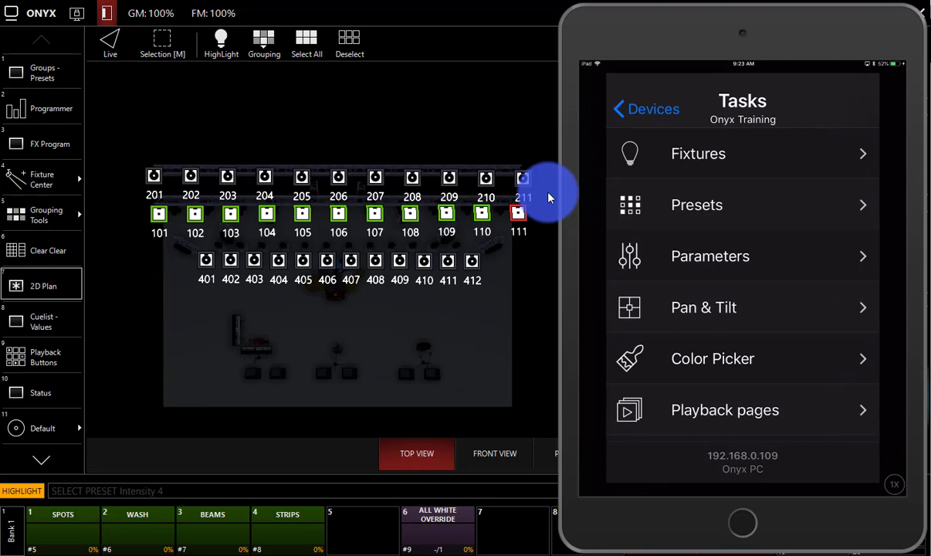
List the fixture types again and bring up fixture 111's intensity parameter values
{"action": "left_click", "coordinate": [698, 153]}
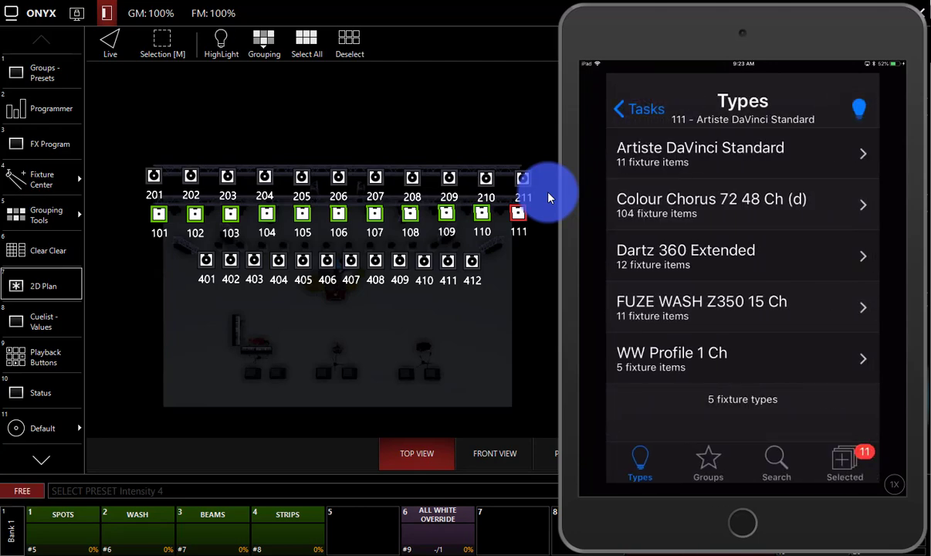
{"action": "left_click", "coordinate": [221, 43]}
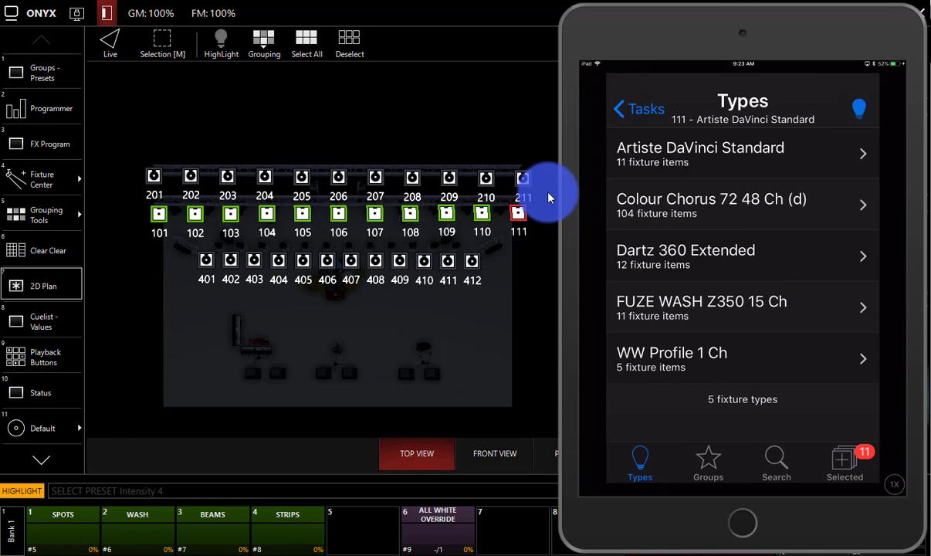
{"action": "left_click", "coordinate": [221, 39]}
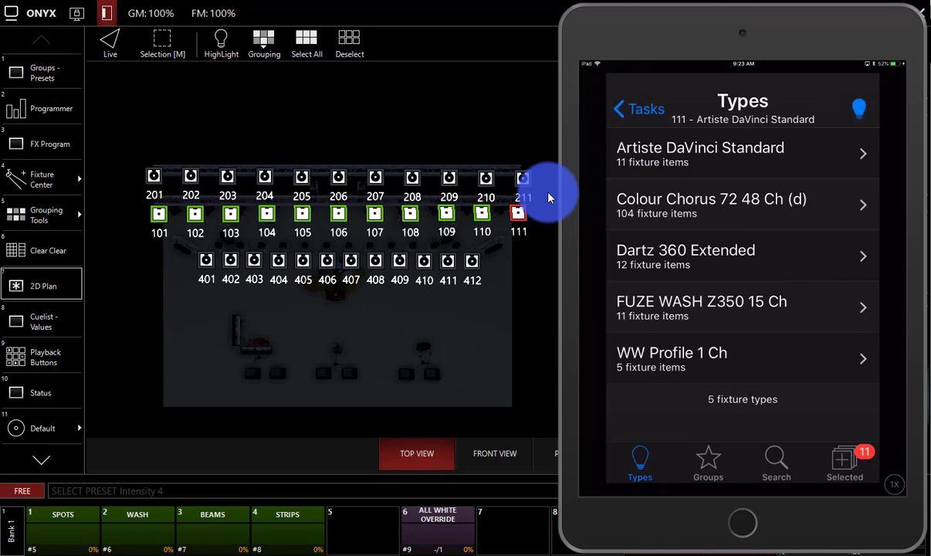
{"action": "left_click", "coordinate": [639, 108]}
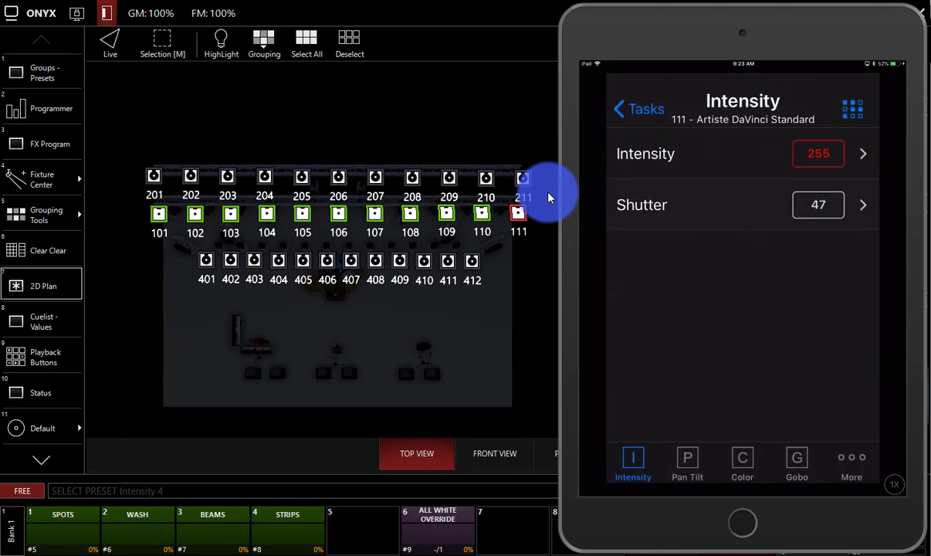
Review fixture 111's pan/tilt and gobo parameter values
{"action": "left_click", "coordinate": [685, 457]}
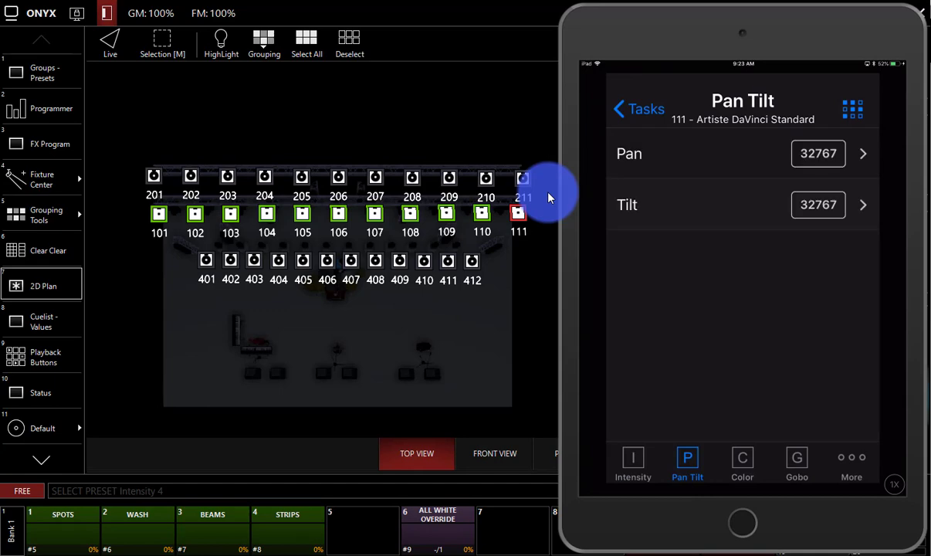
{"action": "left_click", "coordinate": [797, 463]}
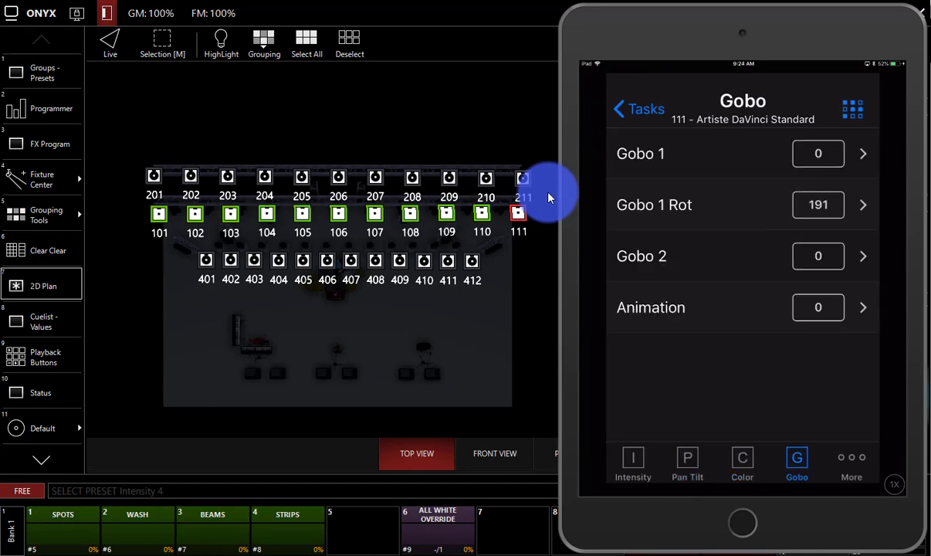
{"action": "left_click", "coordinate": [639, 109]}
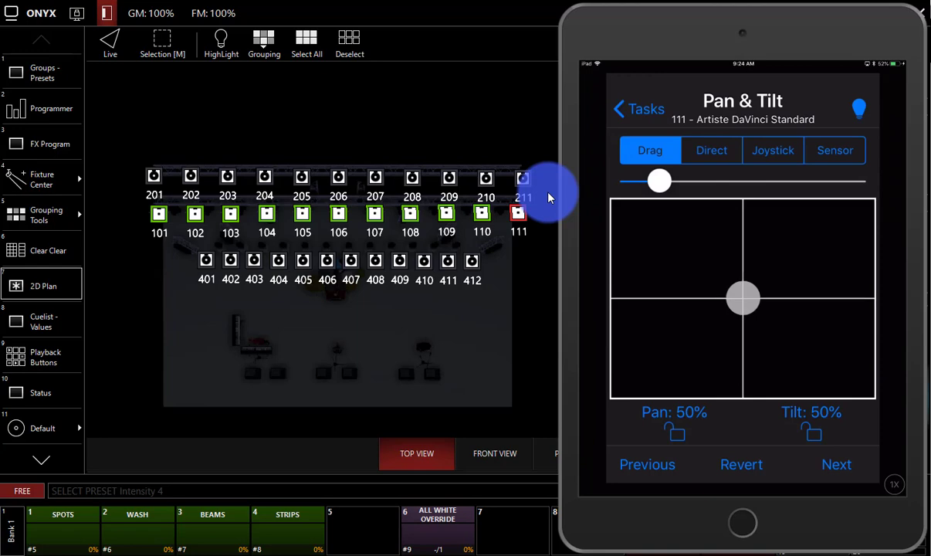
Raise the pan/tilt speed and aim the beams to pan 79%, tilt 74%
{"action": "left_click_drag", "start_coordinate": [743, 301], "coordinate": [743, 297]}
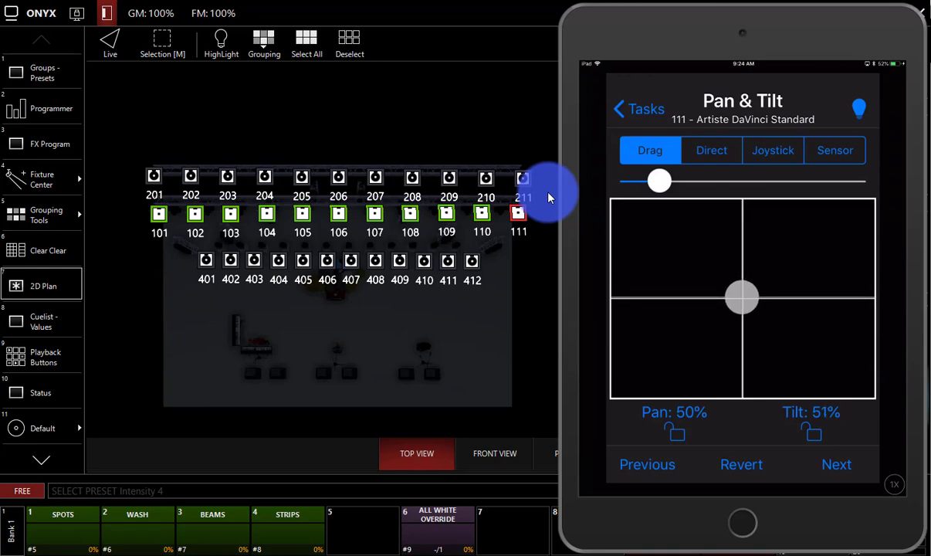
{"action": "left_click_drag", "start_coordinate": [661, 181], "coordinate": [735, 180]}
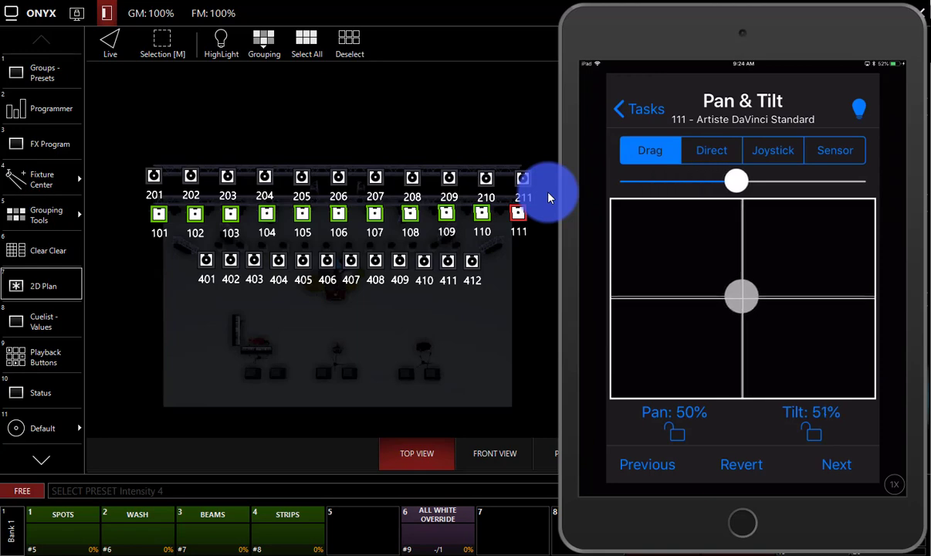
{"action": "left_click_drag", "start_coordinate": [742, 297], "coordinate": [733, 290]}
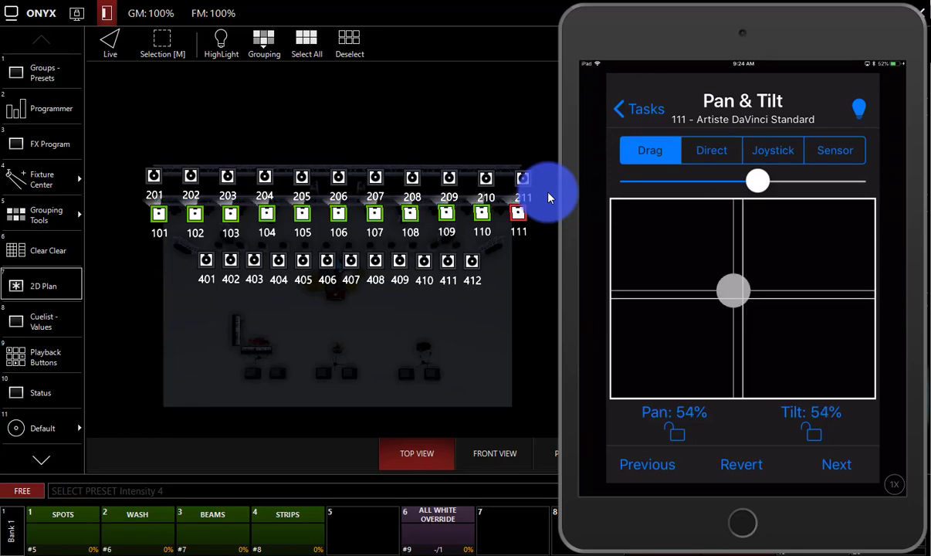
{"action": "left_click_drag", "start_coordinate": [734, 290], "coordinate": [721, 284]}
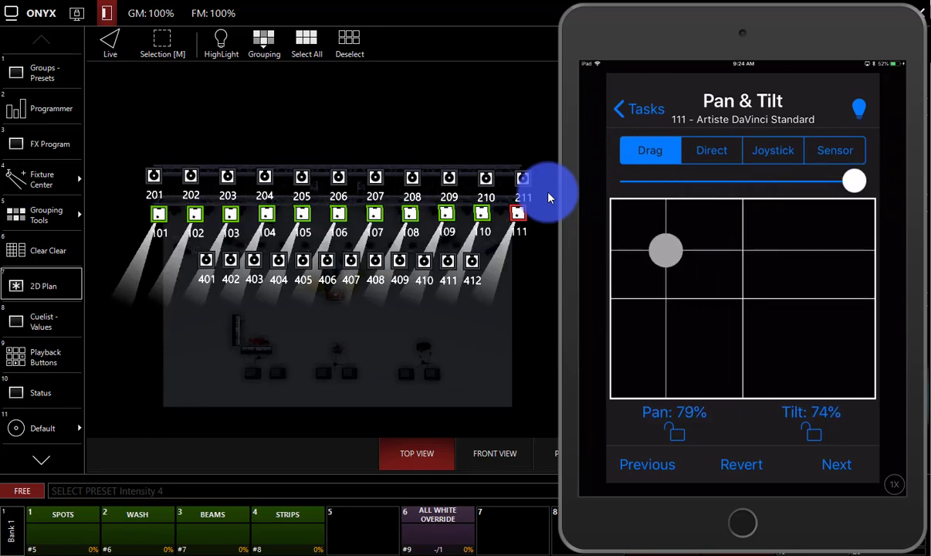
Swing the beams to pan 16%, tilt 82% and switch focusing to Direct
{"action": "left_click_drag", "start_coordinate": [666, 250], "coordinate": [828, 250]}
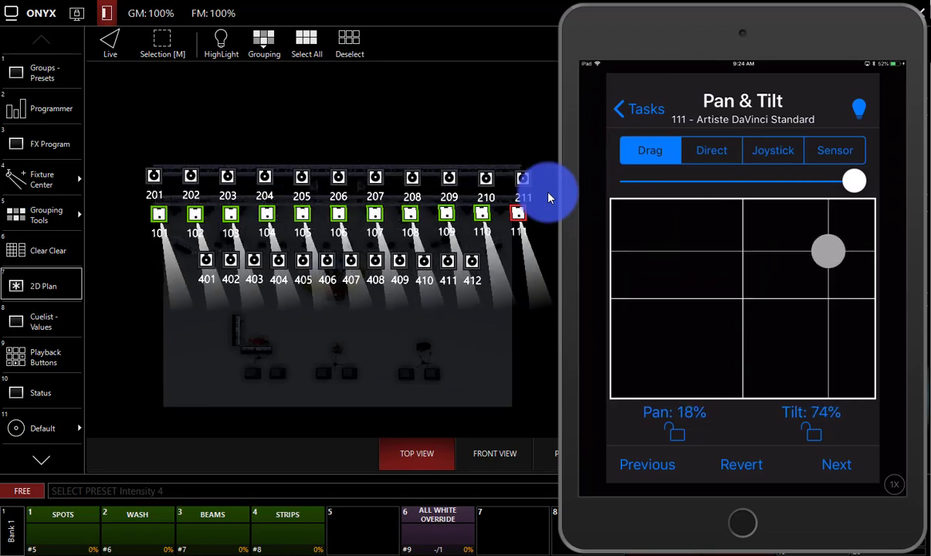
{"action": "left_click_drag", "start_coordinate": [828, 250], "coordinate": [833, 233]}
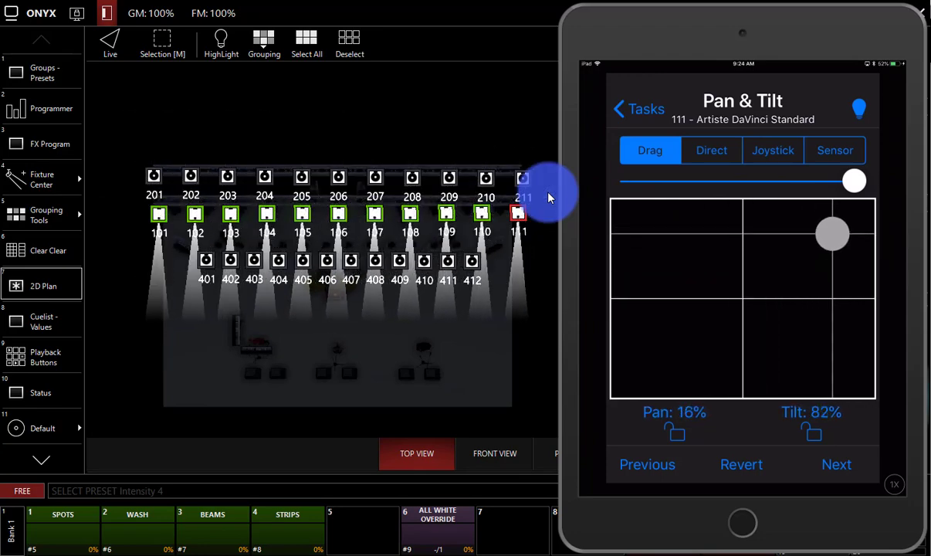
{"action": "left_click", "coordinate": [711, 150]}
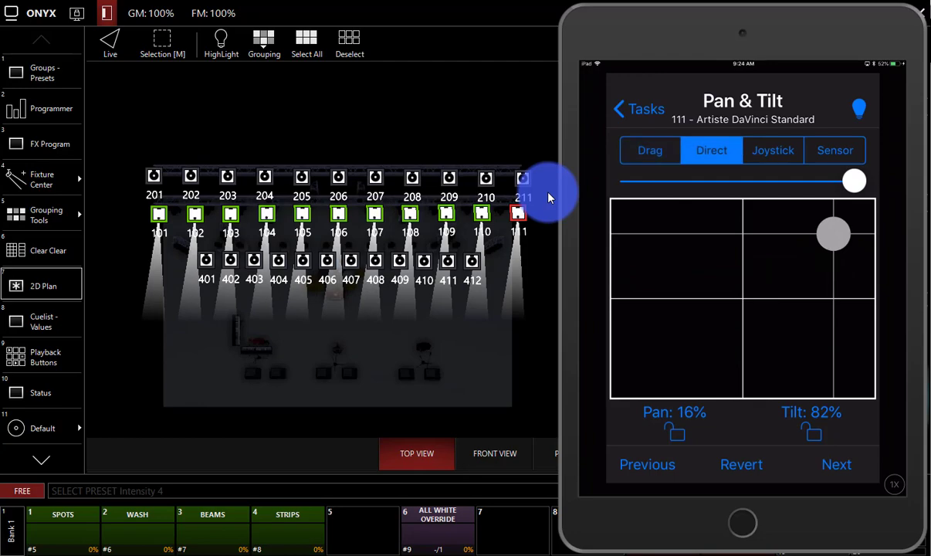
Try Direct then Sensor positioning, swinging the beams to pan 100%, tilt 0%
{"action": "left_click_drag", "start_coordinate": [834, 235], "coordinate": [747, 320]}
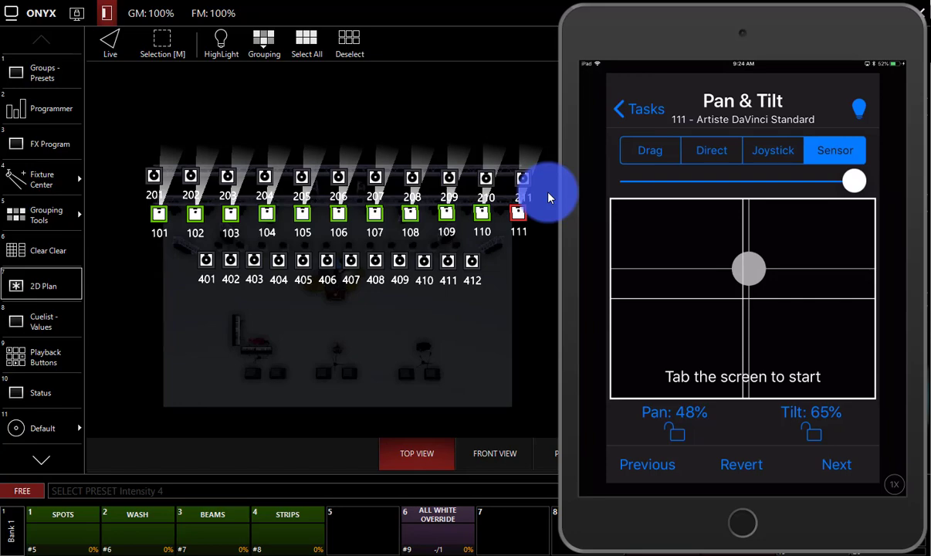
{"action": "left_click", "coordinate": [742, 299]}
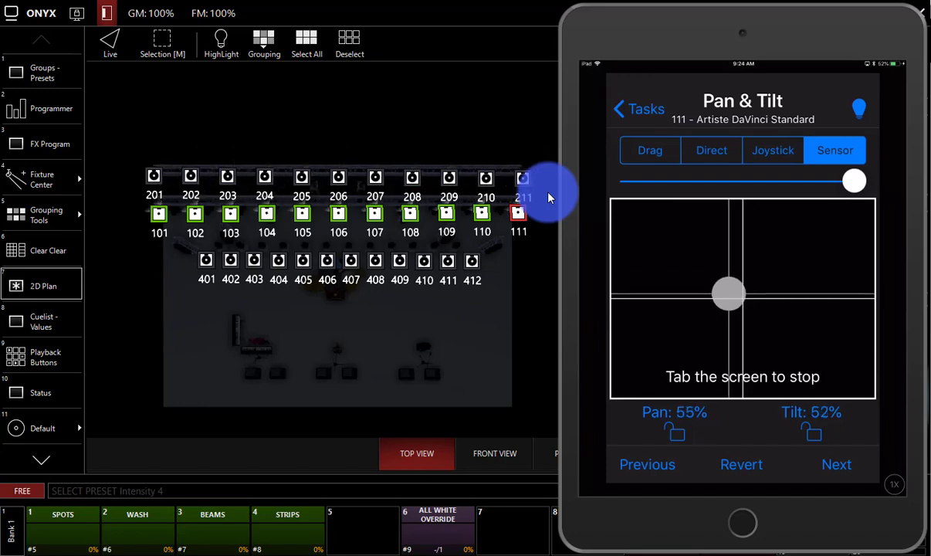
{"action": "left_click_drag", "start_coordinate": [729, 294], "coordinate": [743, 323]}
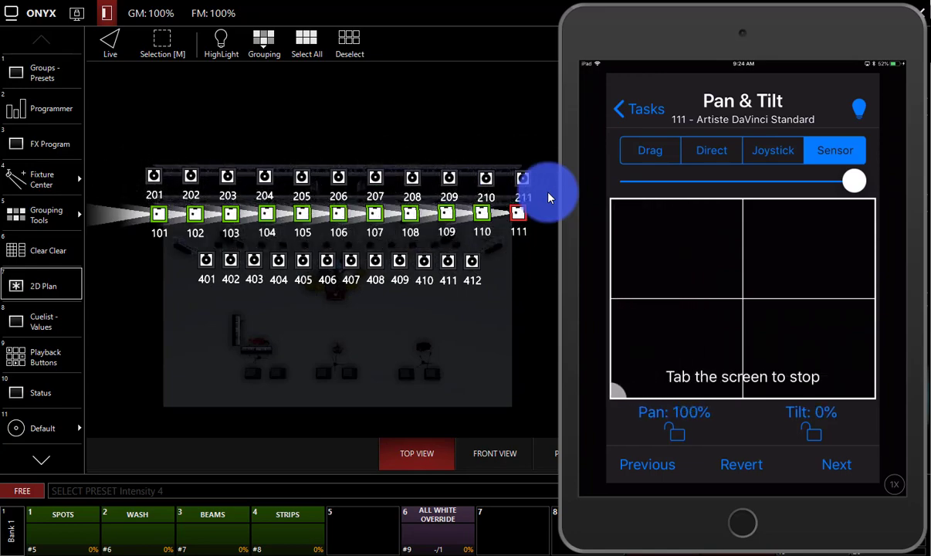
Return to Drag mode, aim the beams to pan 61%, tilt 23%, and go back to Tasks
{"action": "left_click", "coordinate": [649, 149]}
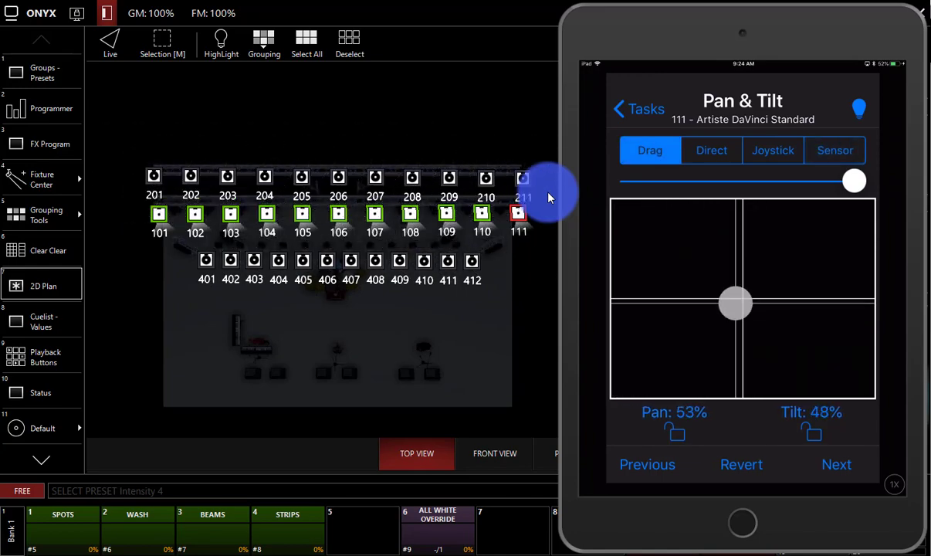
{"action": "left_click_drag", "start_coordinate": [735, 303], "coordinate": [714, 353]}
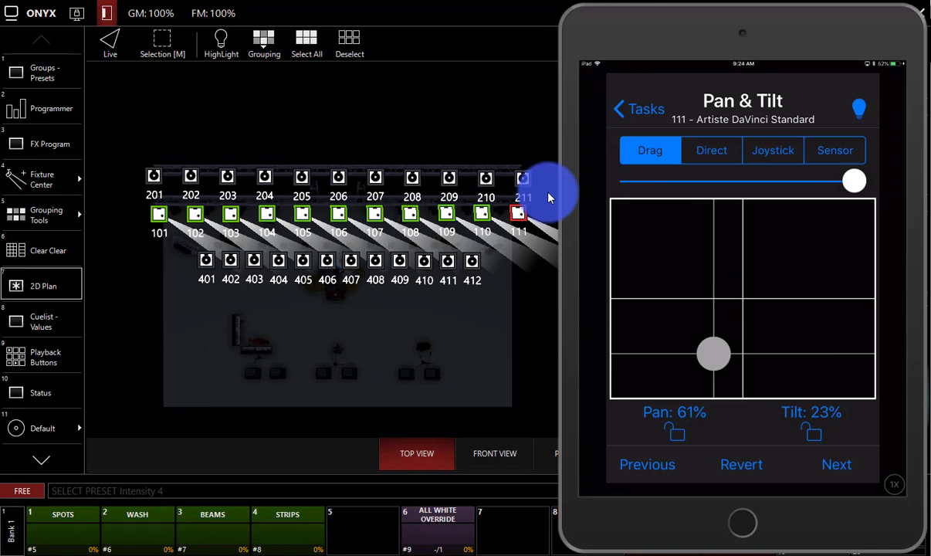
{"action": "left_click", "coordinate": [639, 109]}
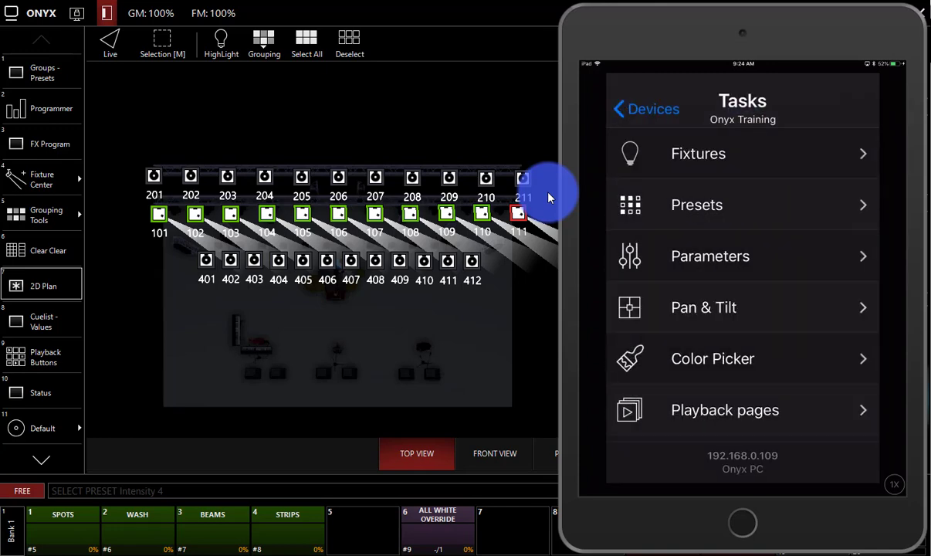
{"action": "left_click", "coordinate": [724, 411]}
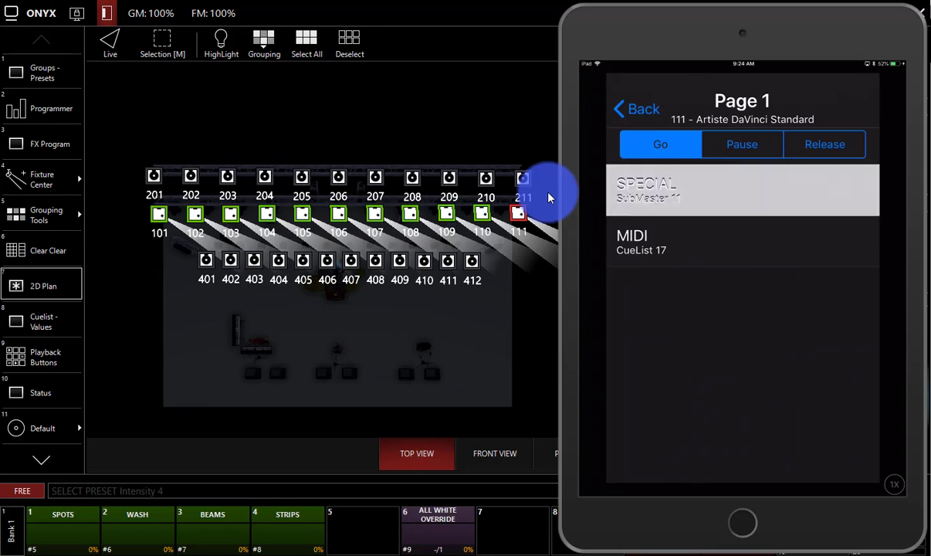
{"action": "left_click", "coordinate": [635, 108]}
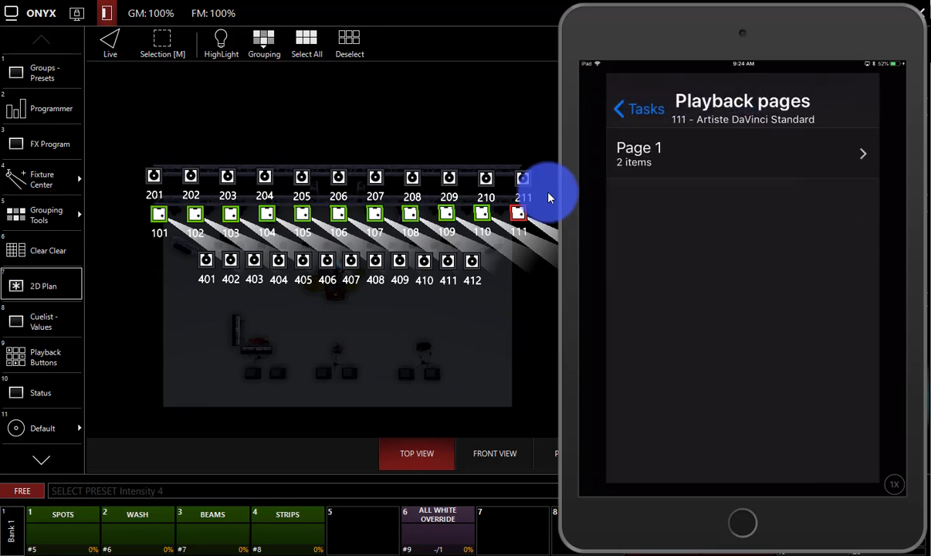
{"action": "left_click", "coordinate": [638, 108]}
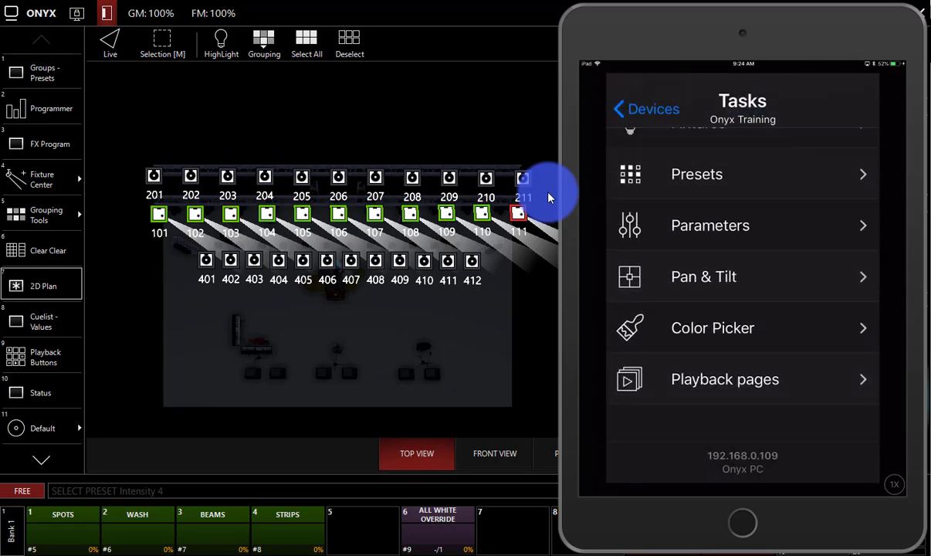
{"action": "left_click", "coordinate": [647, 109]}
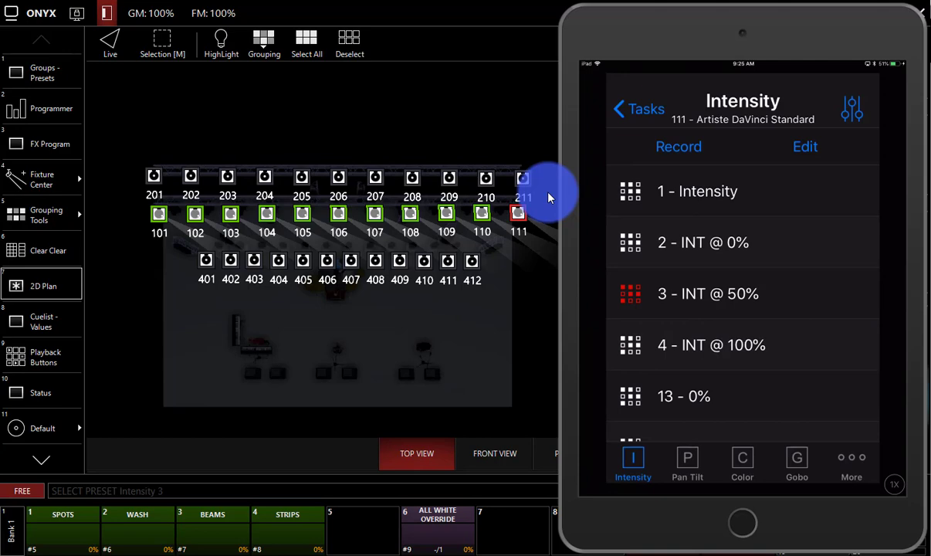
Record the 50% level as new intensity preset 61 and return to Tasks
{"action": "left_click", "coordinate": [678, 145]}
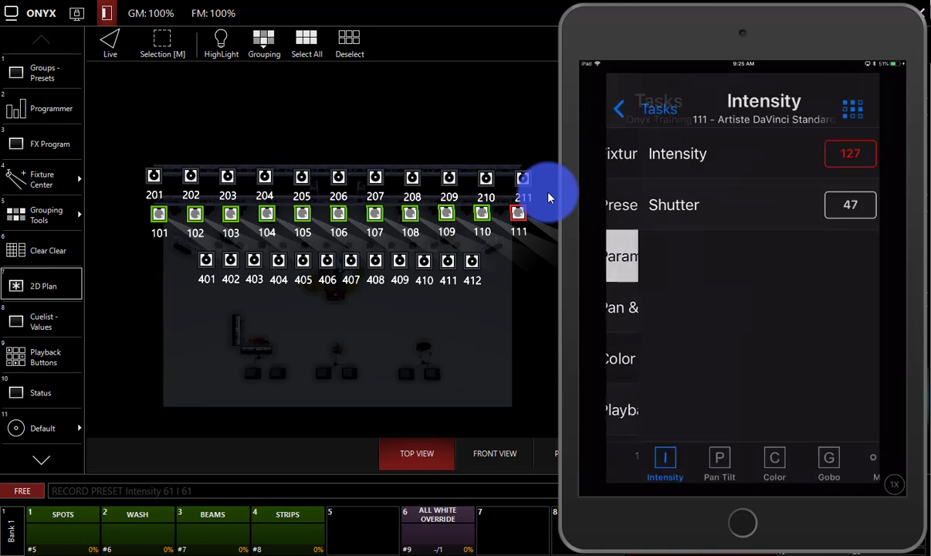
{"action": "left_click", "coordinate": [619, 108]}
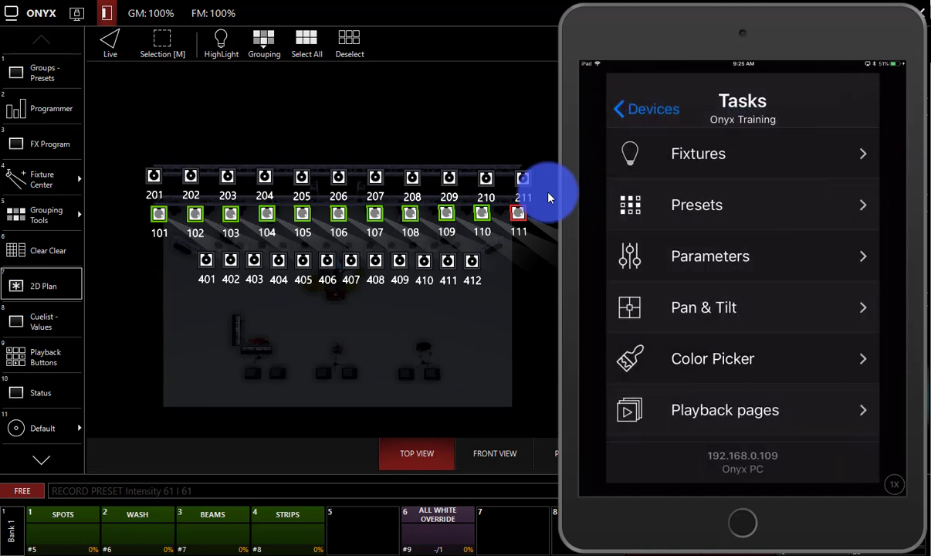